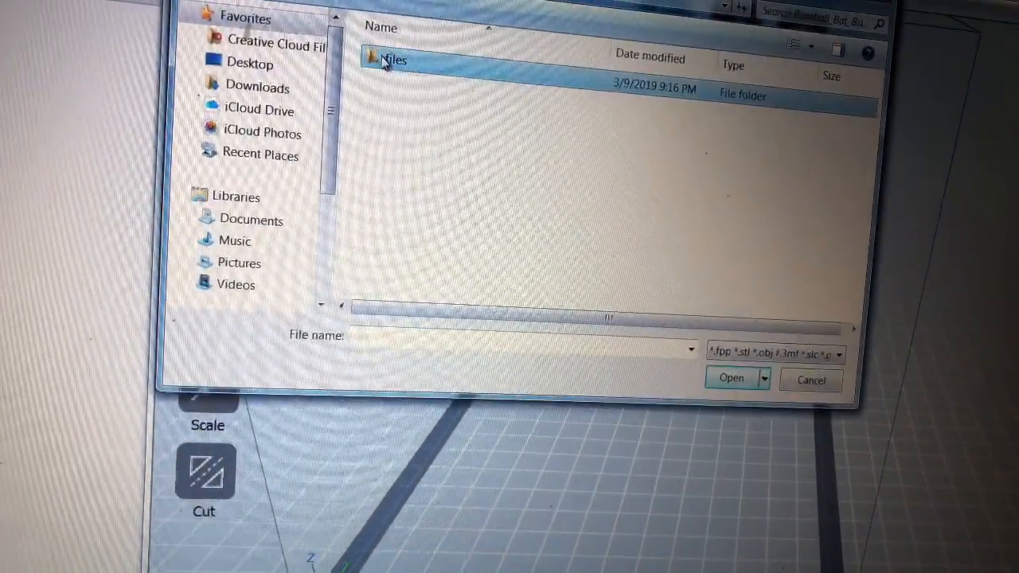
# Load modified.gx from the Files folder so the baseball bat sits on the build plate
pyautogui.click(811, 379)
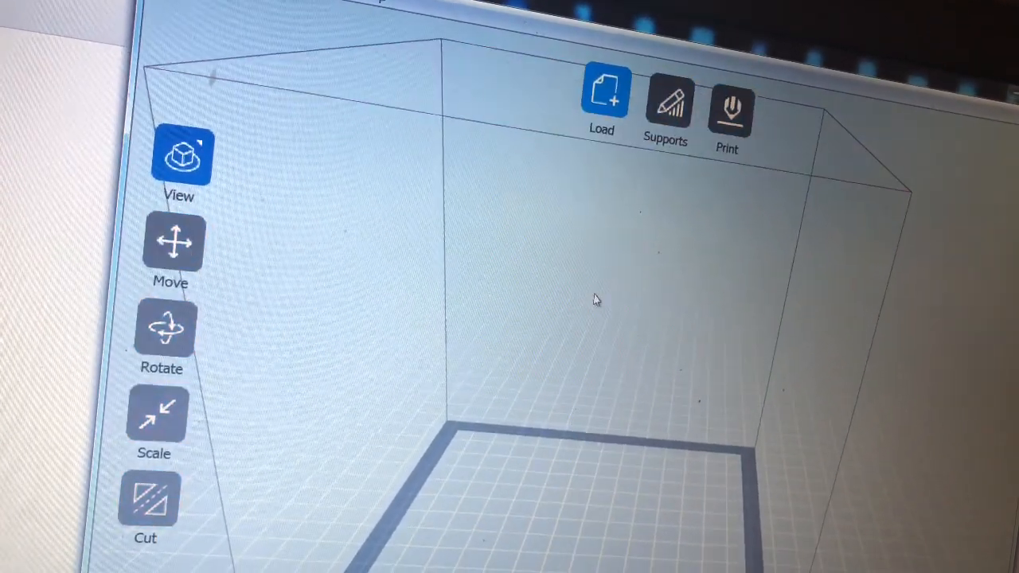
pyautogui.click(606, 91)
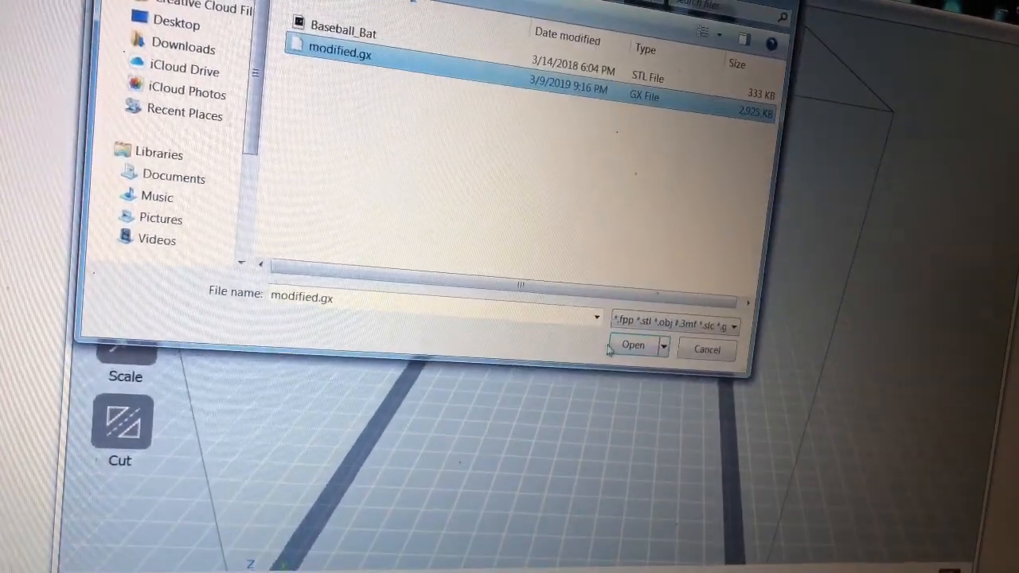
pyautogui.click(634, 344)
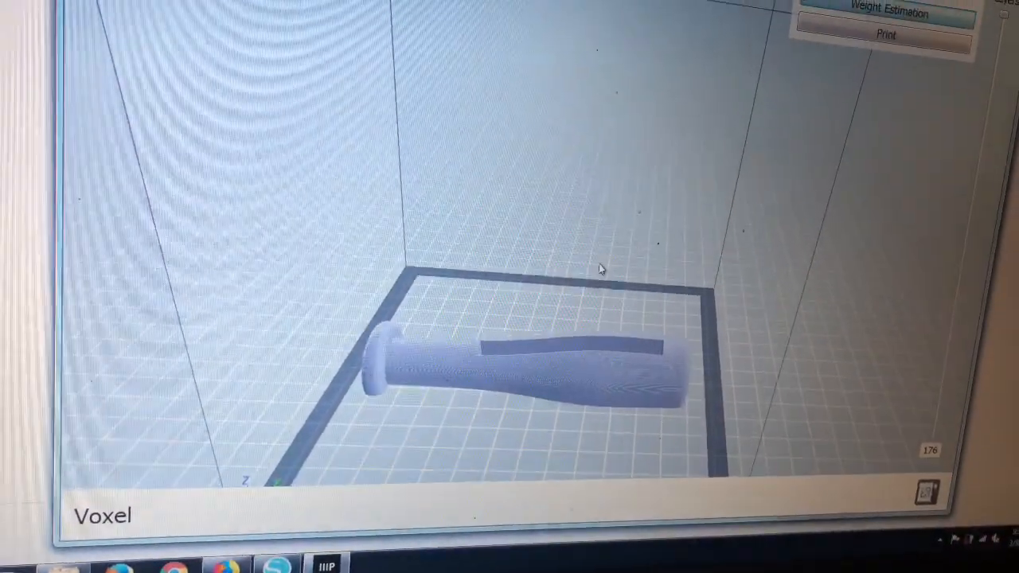